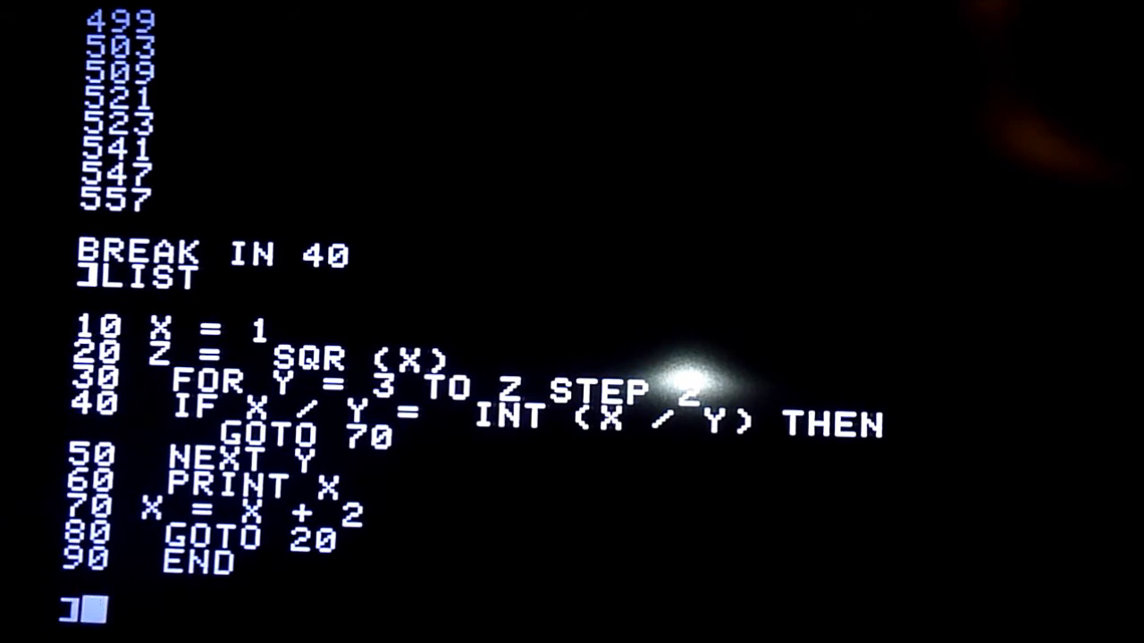
{"action": "type", "text": "RUN"}
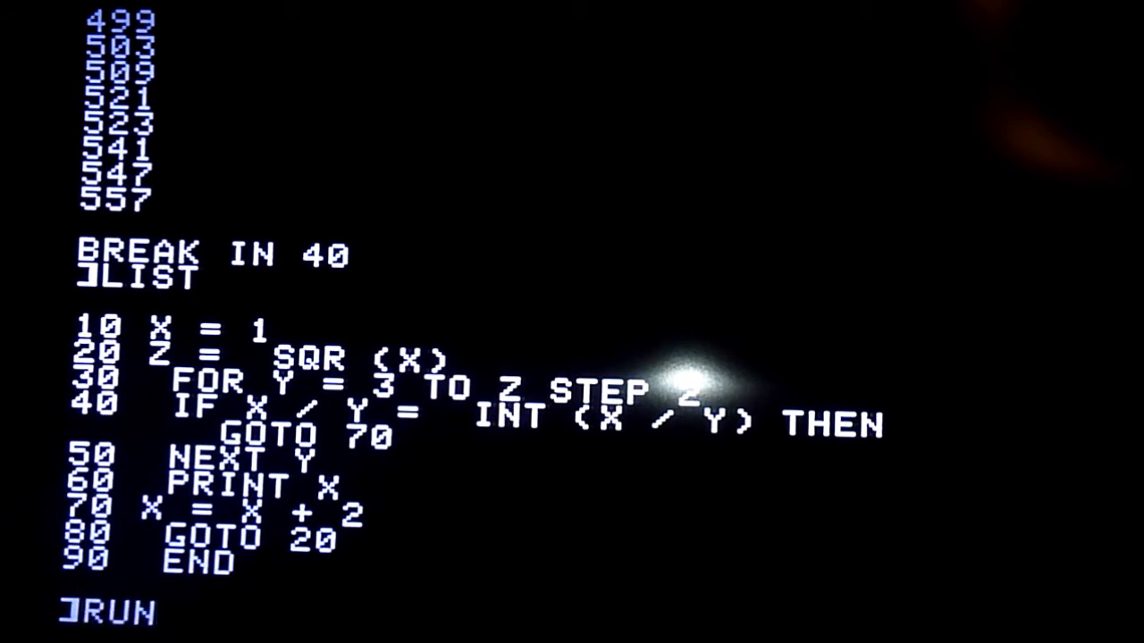